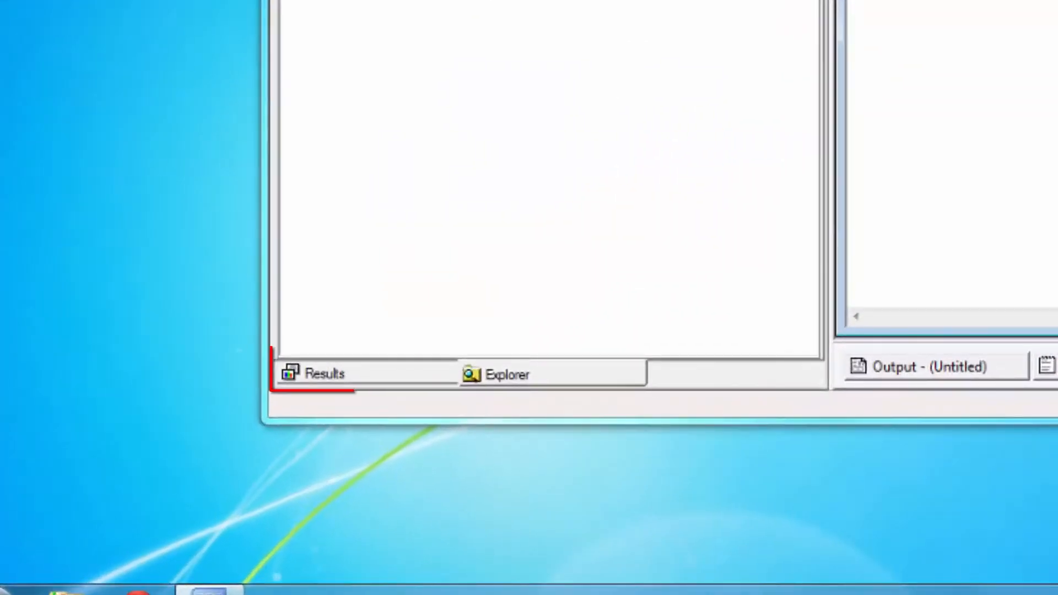
# Step: Close the empty Untitled1 editor, leaving the Log and Output windows beside the Explorer
pyautogui.click(506, 374)
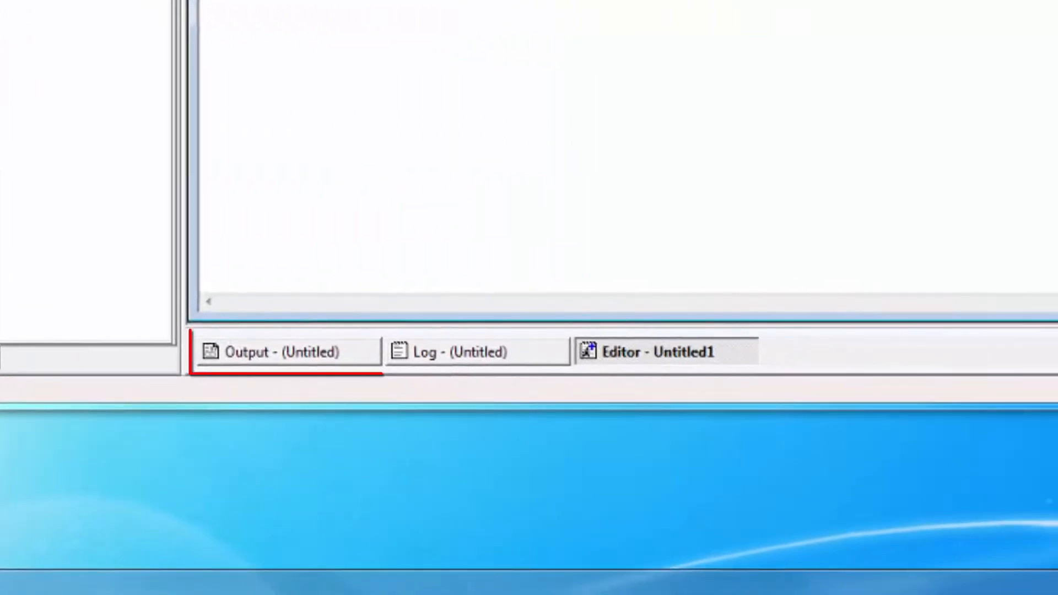
pyautogui.click(456, 352)
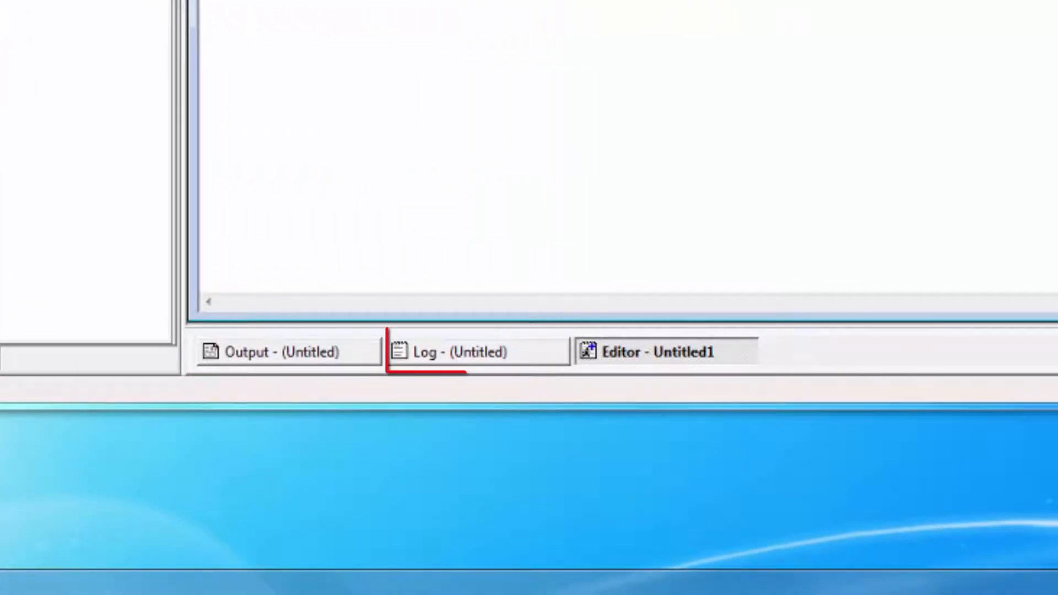
pyautogui.click(652, 352)
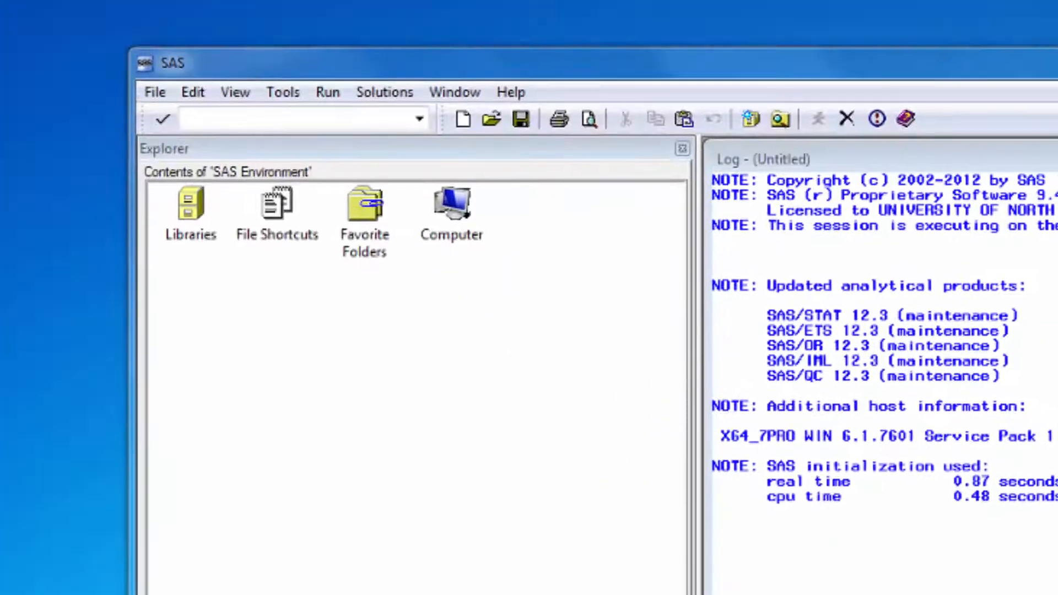
pyautogui.click(234, 92)
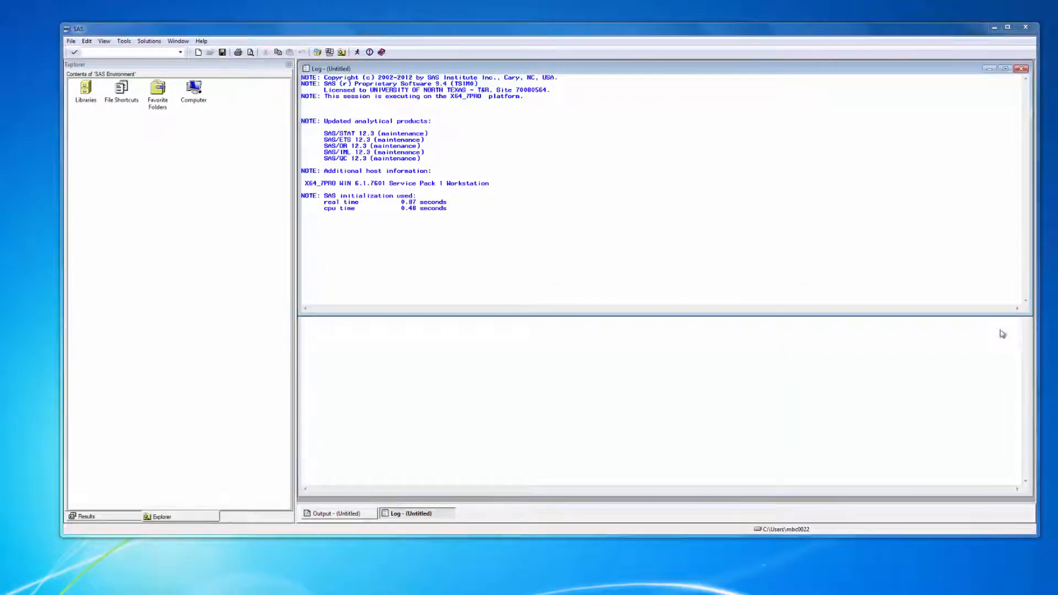
# Step: Open a new blank Enhanced Editor window, Untitled2, from the View menu
pyautogui.click(104, 40)
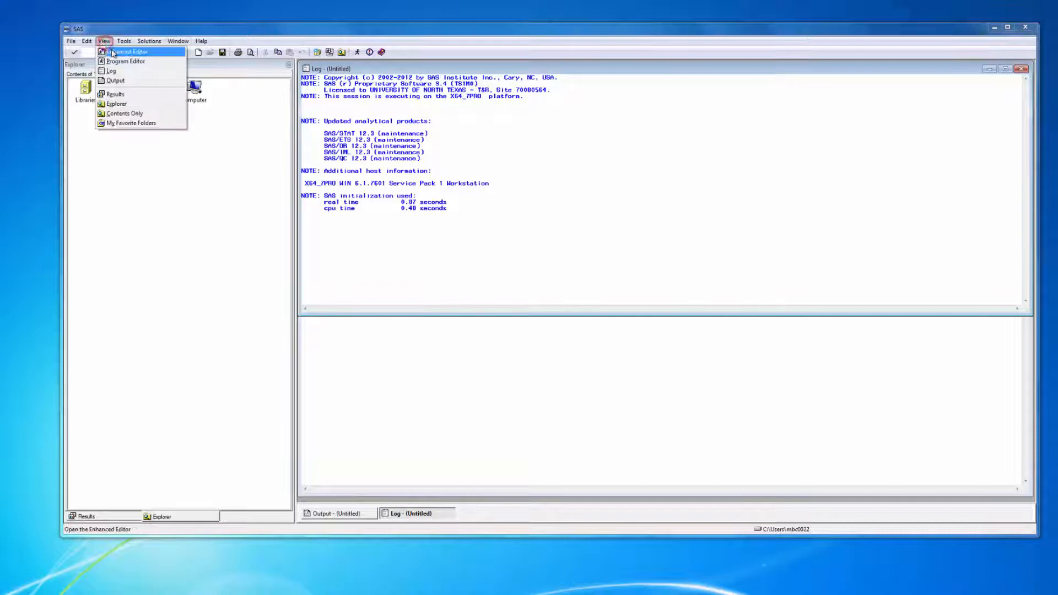
pyautogui.click(127, 52)
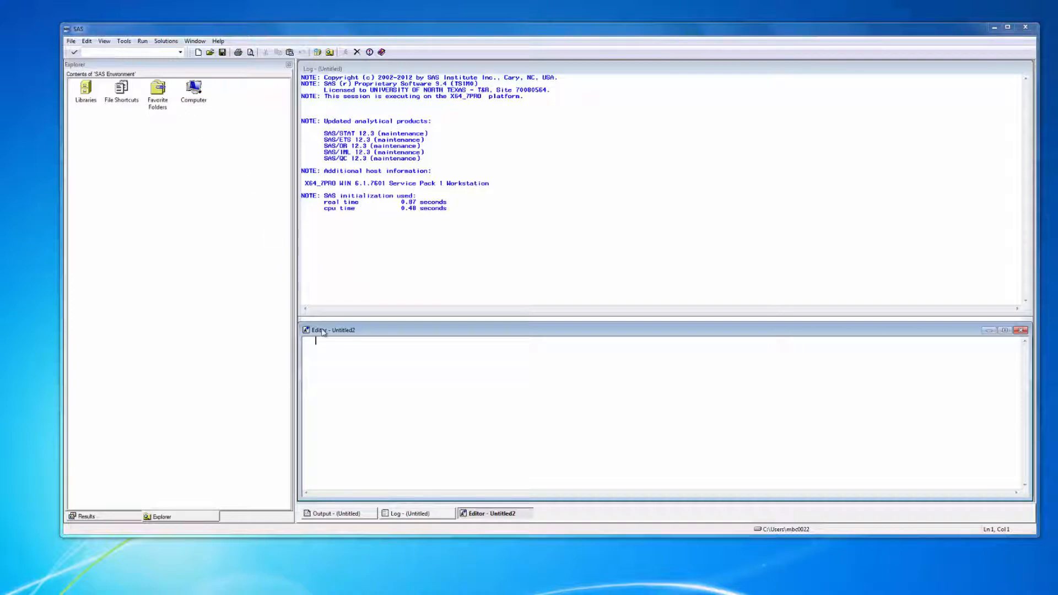
pyautogui.moveTo(328, 344)
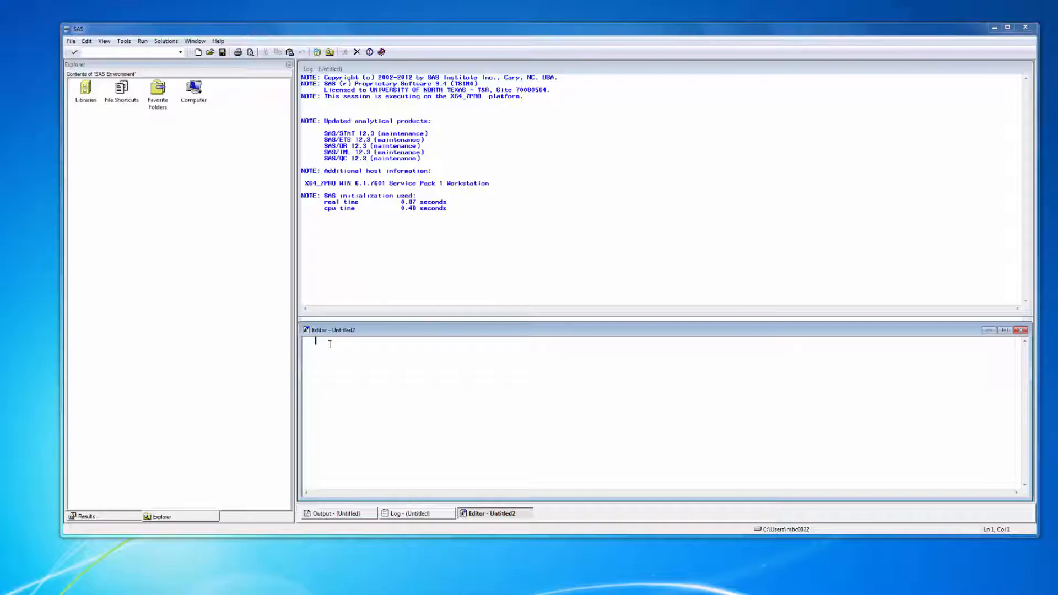
# Step: Open the m1.2 lecture demo program from the desktop via File > Open Program
pyautogui.click(72, 41)
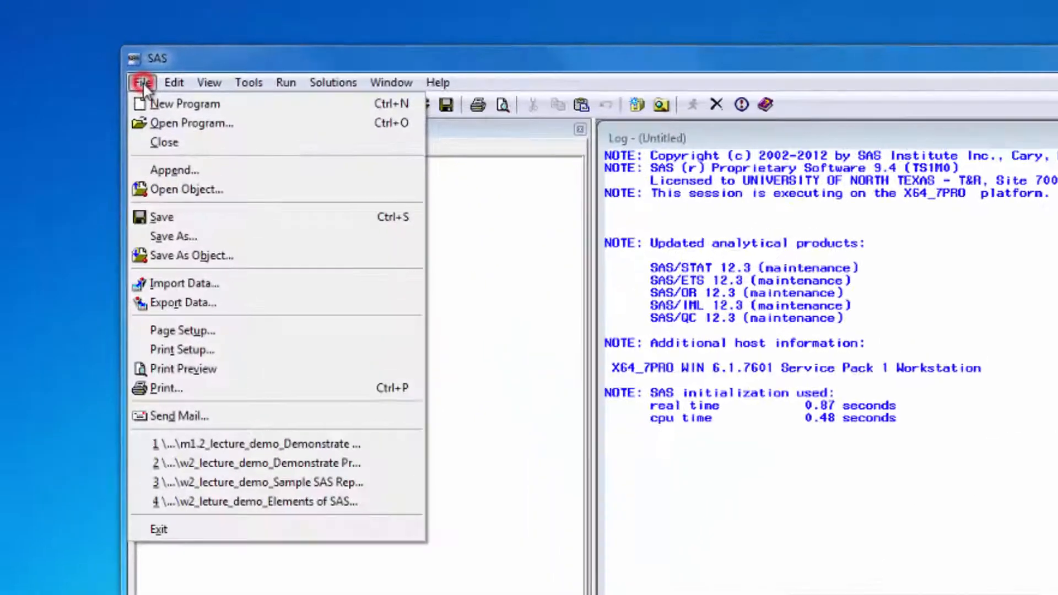
pyautogui.click(192, 123)
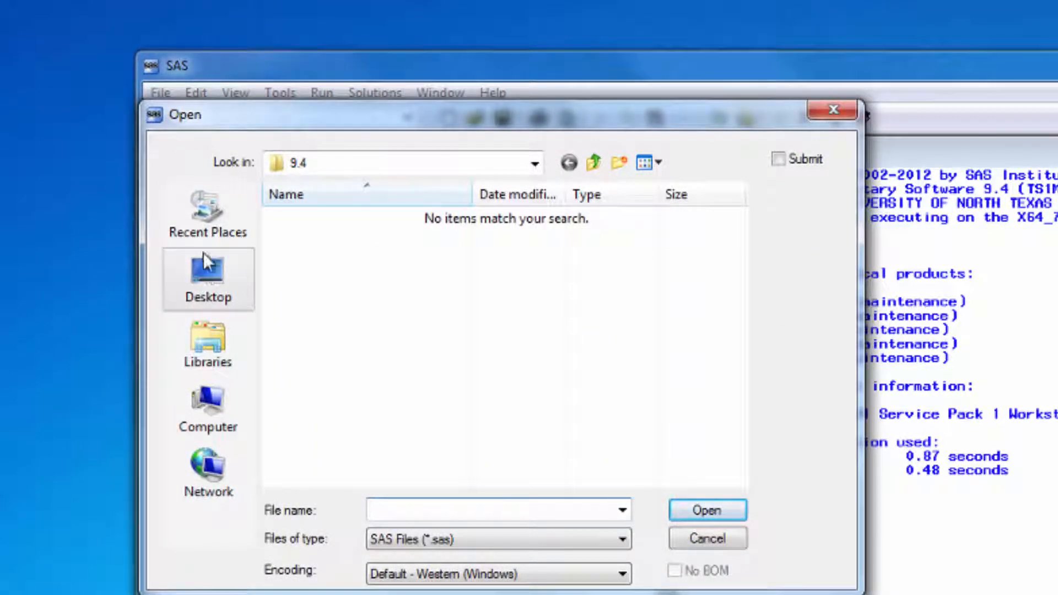
pyautogui.doubleClick(307, 342)
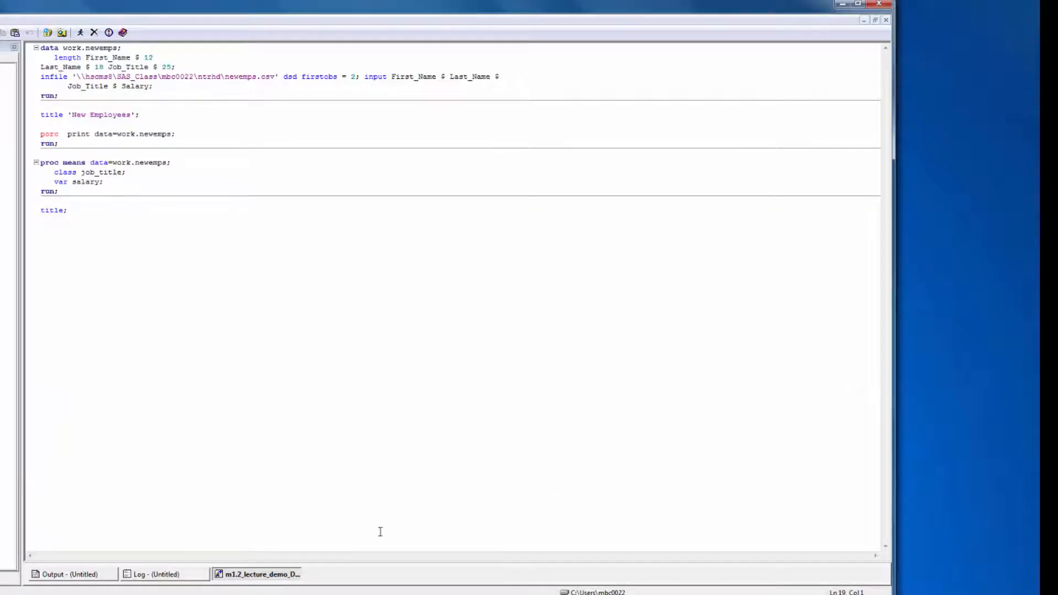
pyautogui.click(160, 574)
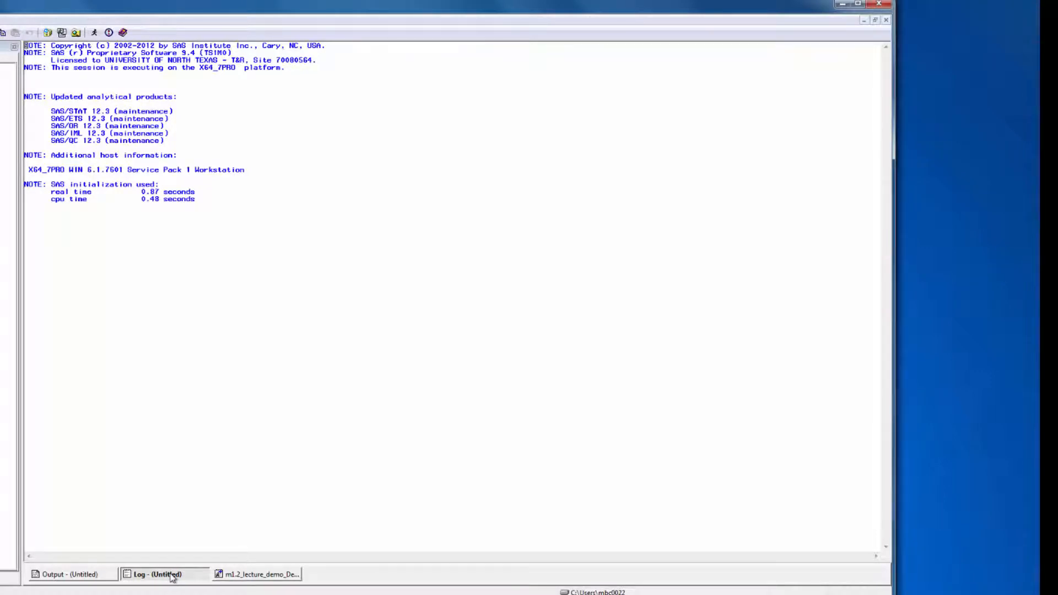
pyautogui.click(71, 575)
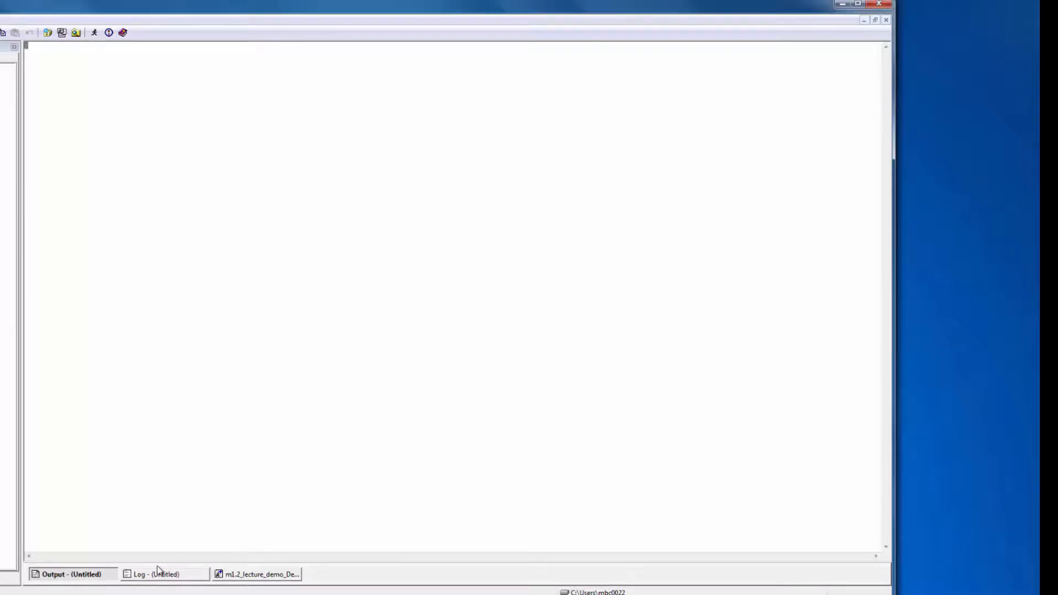
pyautogui.click(257, 574)
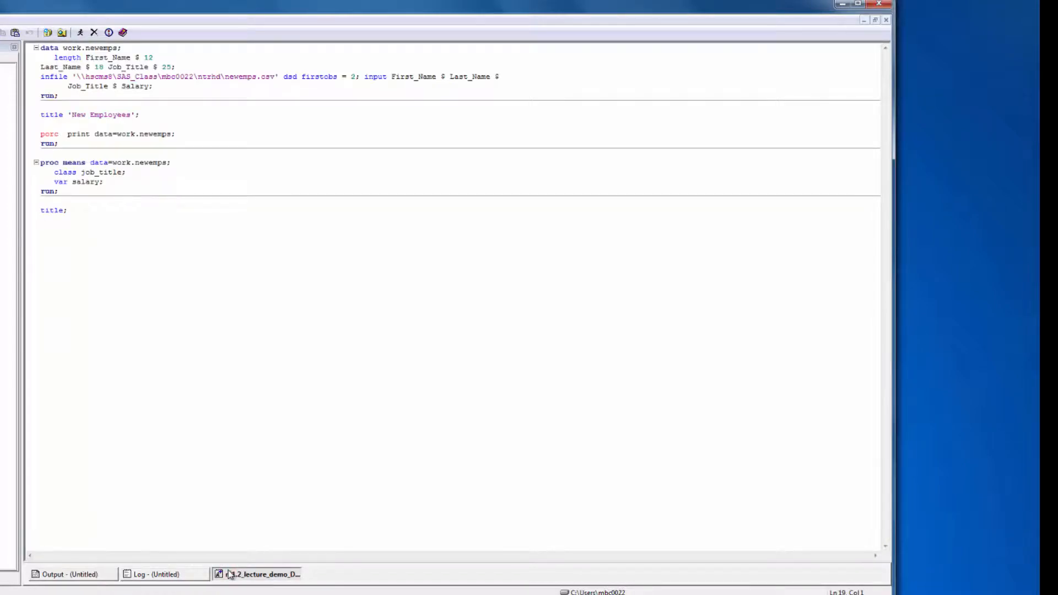
# Step: Submit the demo program, view the New Employees listing and salary means, and return to the code
pyautogui.click(42, 220)
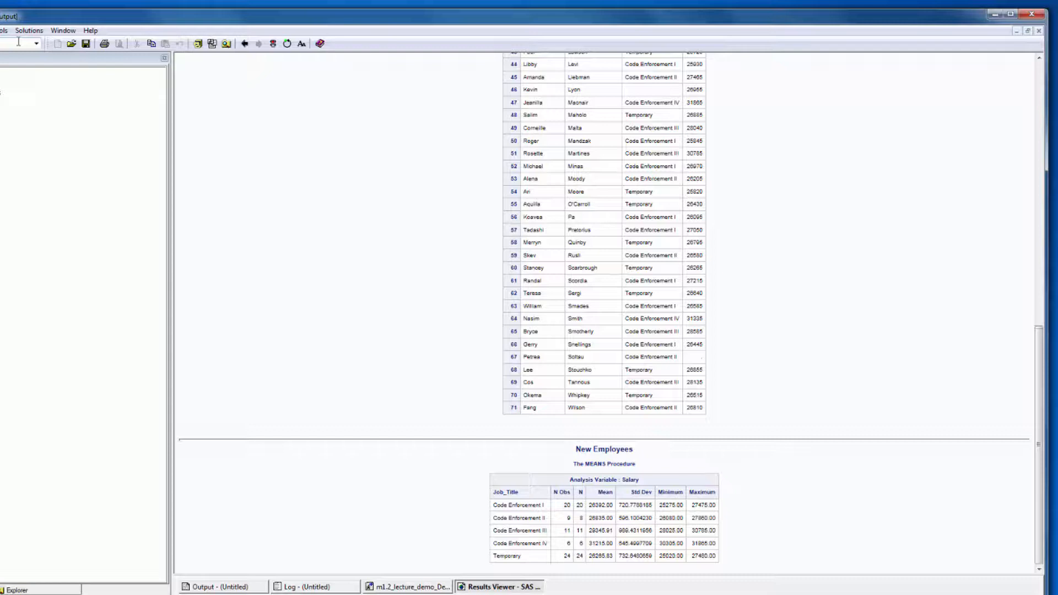
pyautogui.click(406, 587)
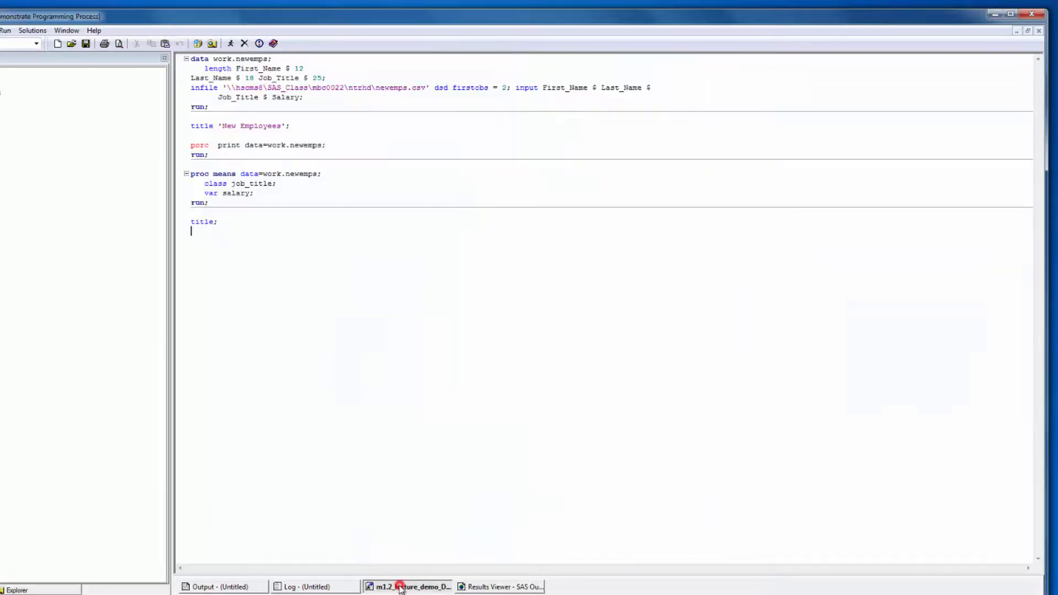
# Step: Rerun the demo program by entering 'submit' in the toolbar command box
pyautogui.click(409, 587)
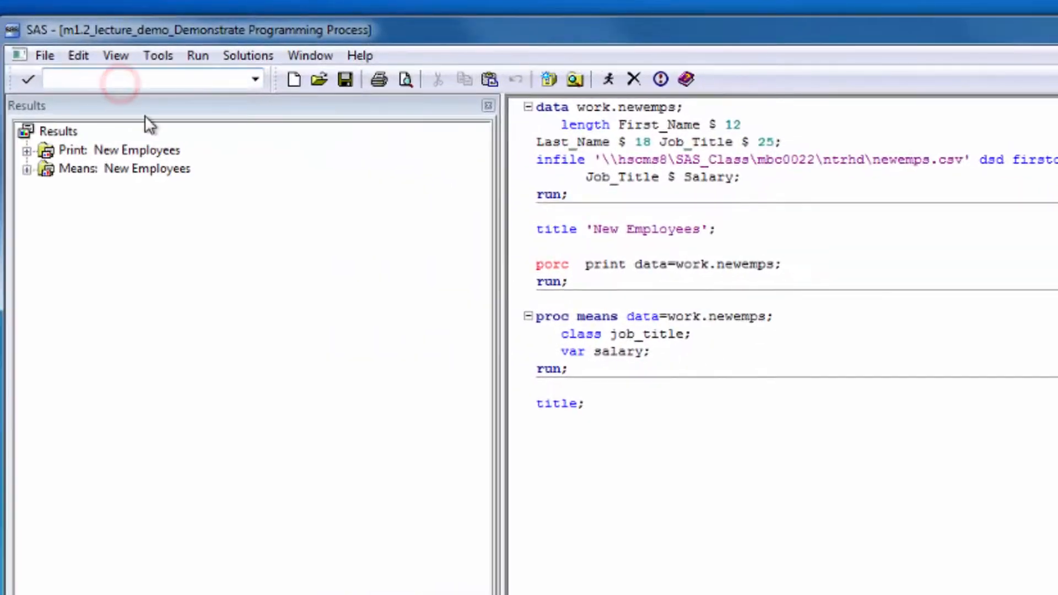
pyautogui.write('submit')
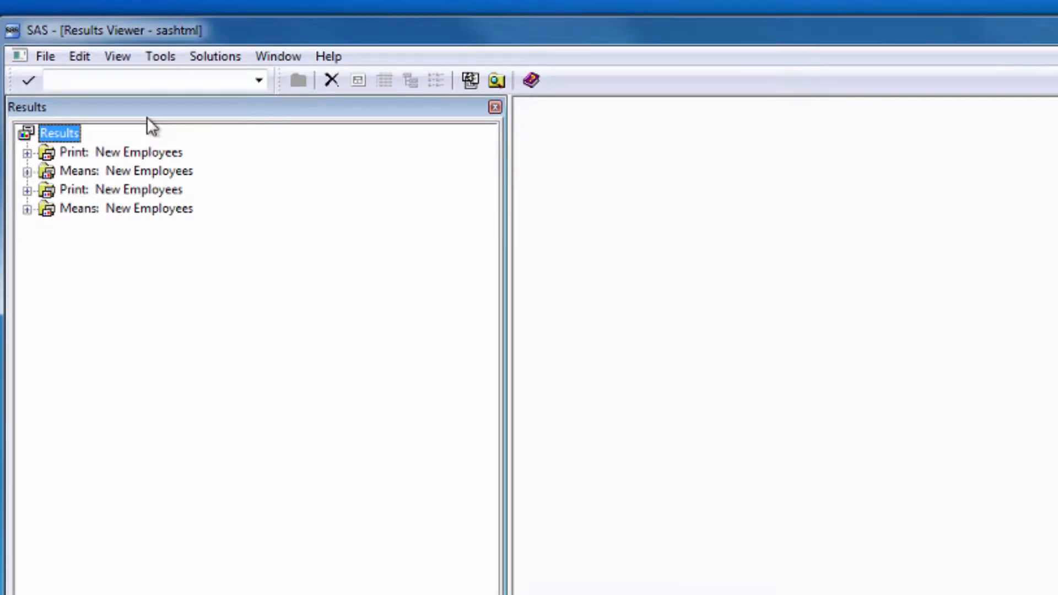
# Step: Show the Active Libraries (Work, Sashelp, Sasuser, Maps) in the SAS Environment Explorer
pyautogui.rightClick(59, 133)
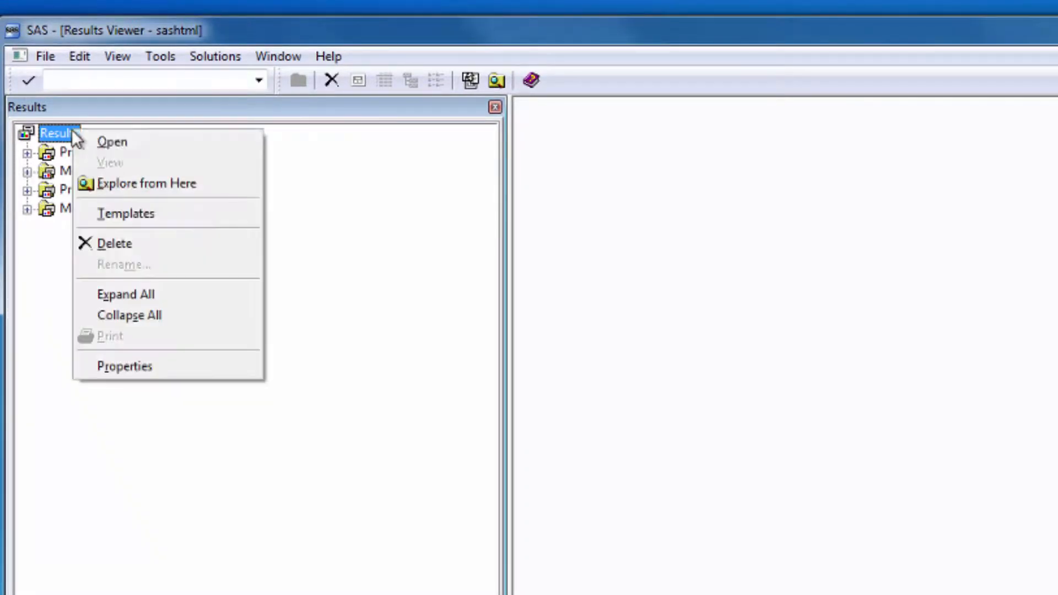
pyautogui.click(126, 295)
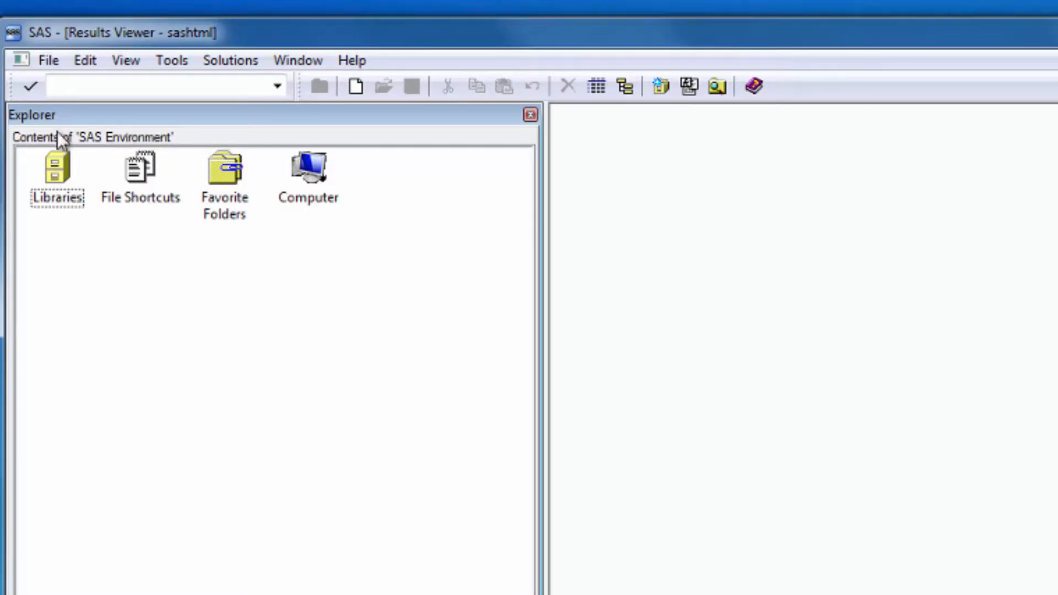
pyautogui.doubleClick(57, 167)
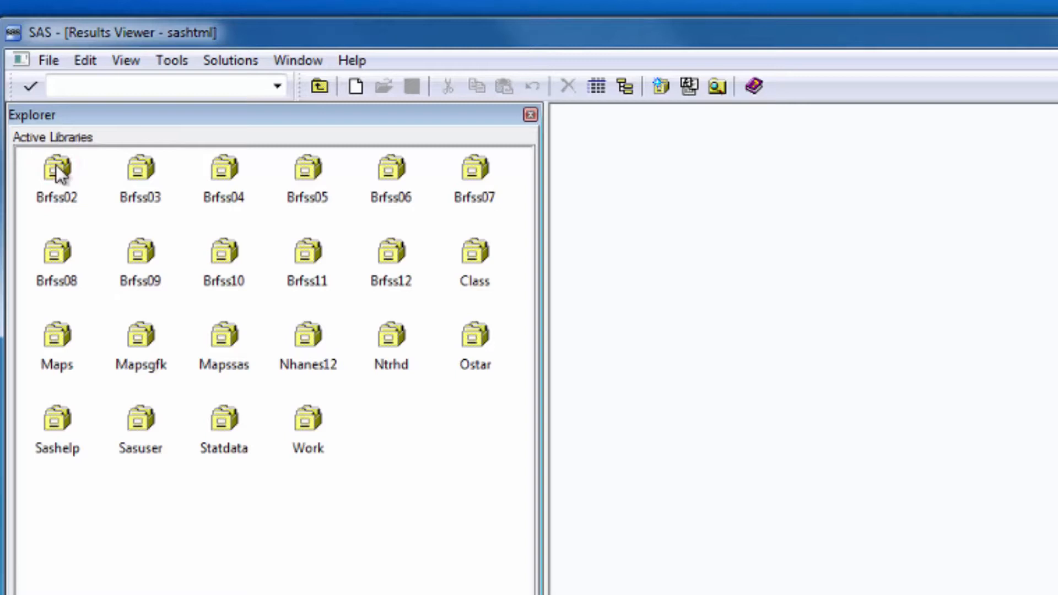